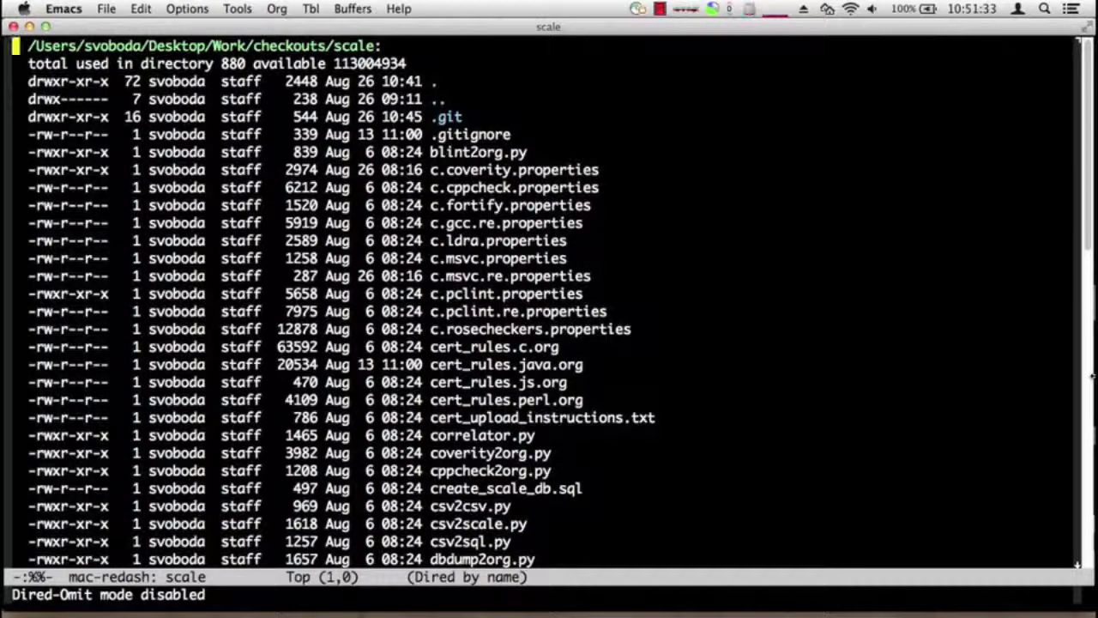
# Step: Launch a shell buffer from the scale Dired listing via M-x shell
pyautogui.write('jaspe')
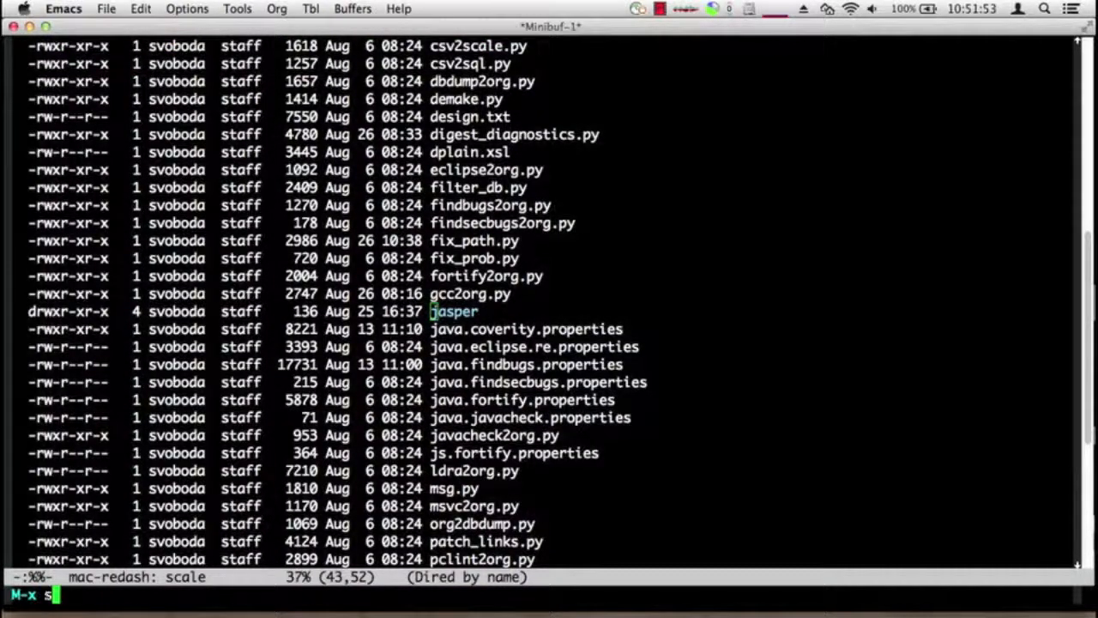
pyautogui.press('Return')
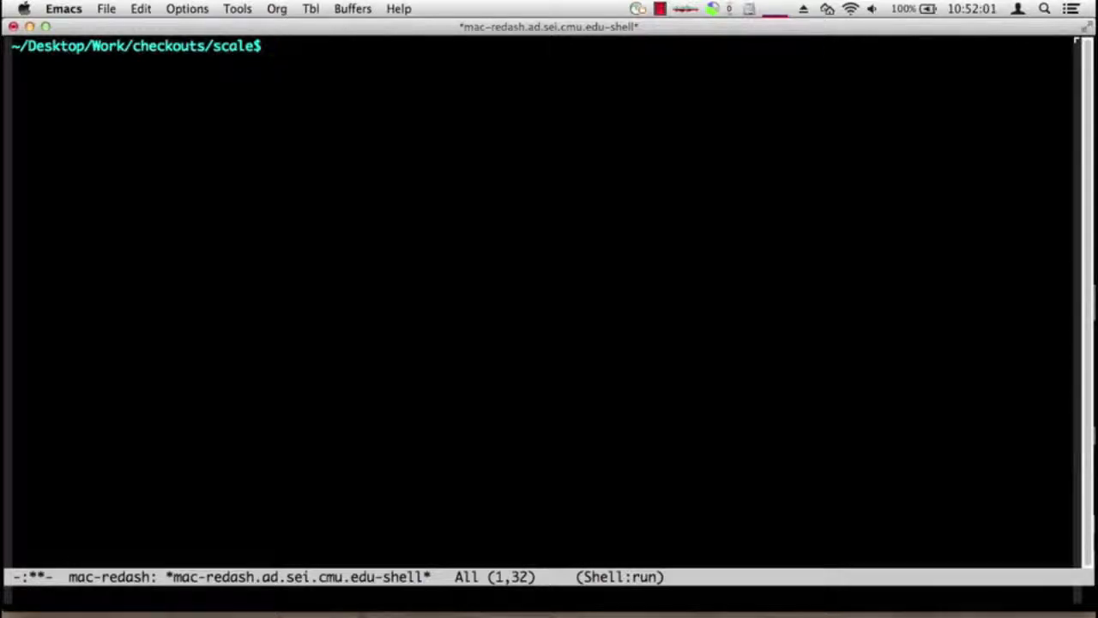
# Step: Run ./digest_diagnostics.py --help to see its usage, then recall the command for editing
pyautogui.write('.')
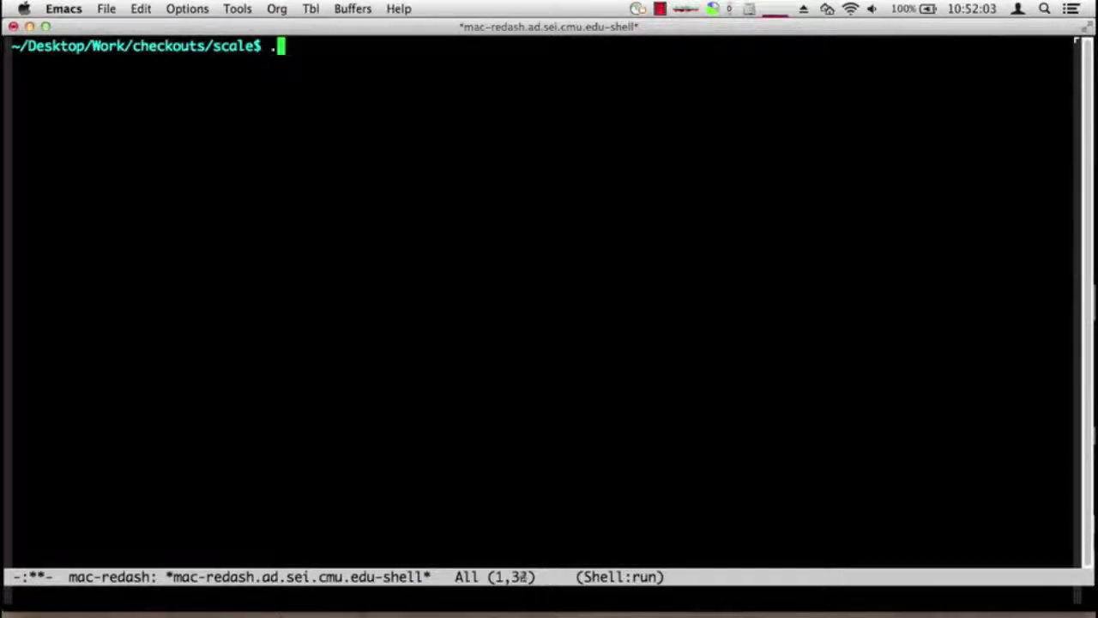
pyautogui.write('digest_diagnostics.py')
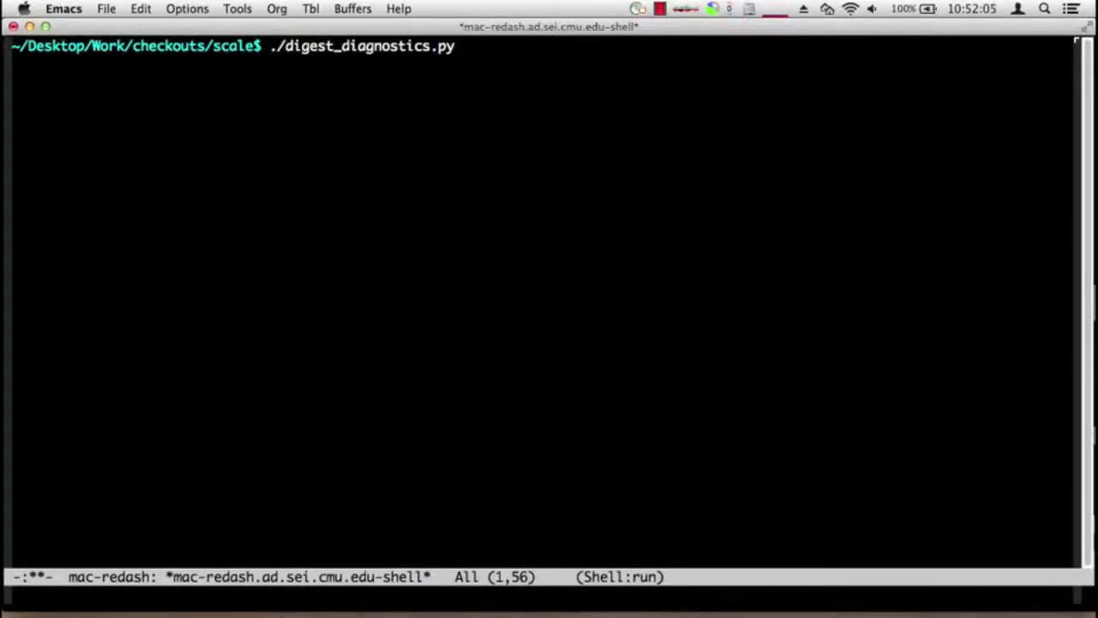
pyautogui.write('-')
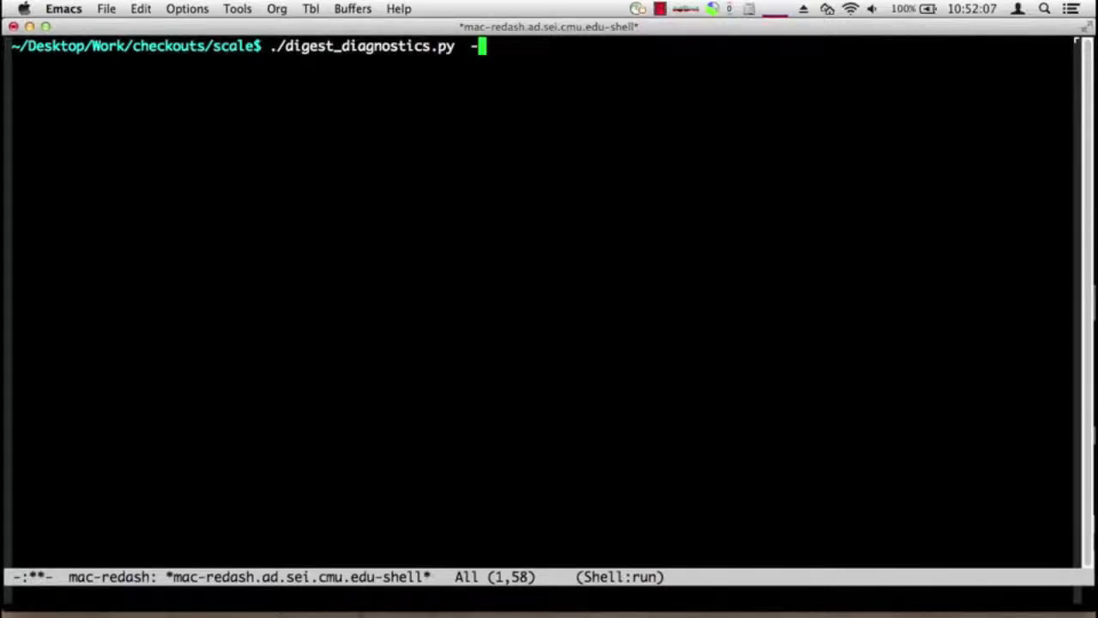
pyautogui.write('-help')
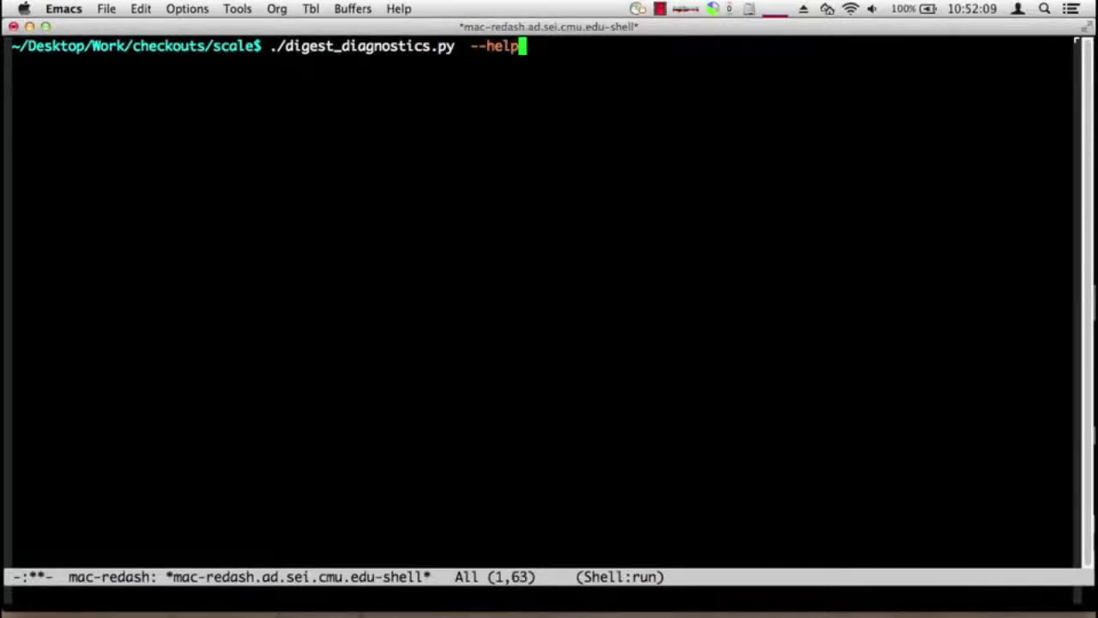
pyautogui.press('Return')
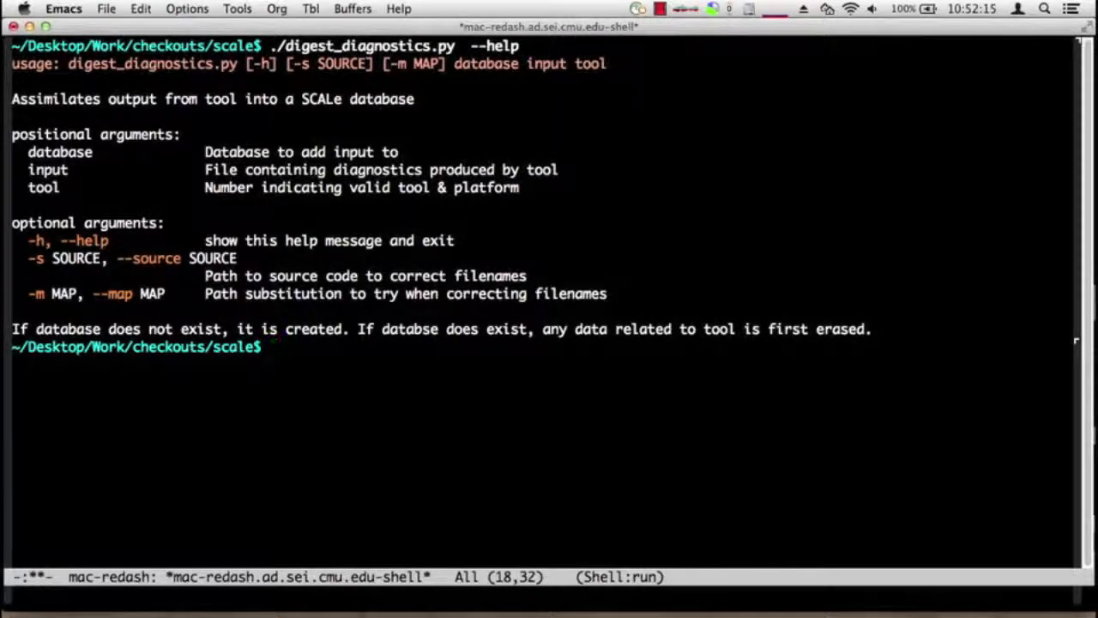
pyautogui.press('Up')
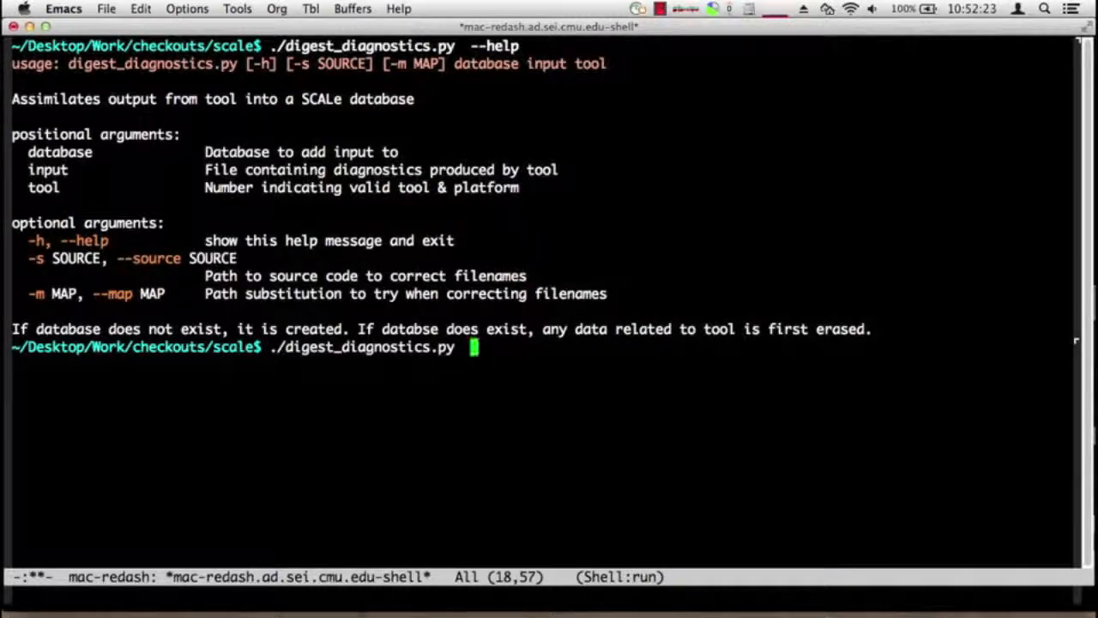
# Step: Give the digest command the arguments db.sqlite and jasper/analysis/msvc_-_Fortify_Developer_Workbook.xml
pyautogui.write('db.sqlite')
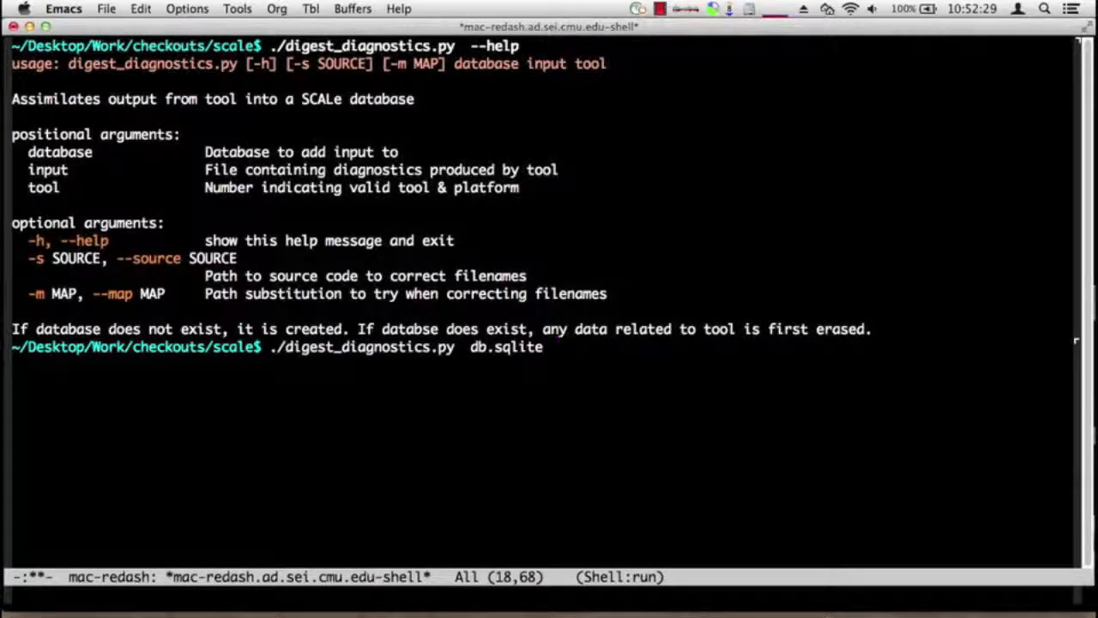
pyautogui.write('jasper/analysis/')
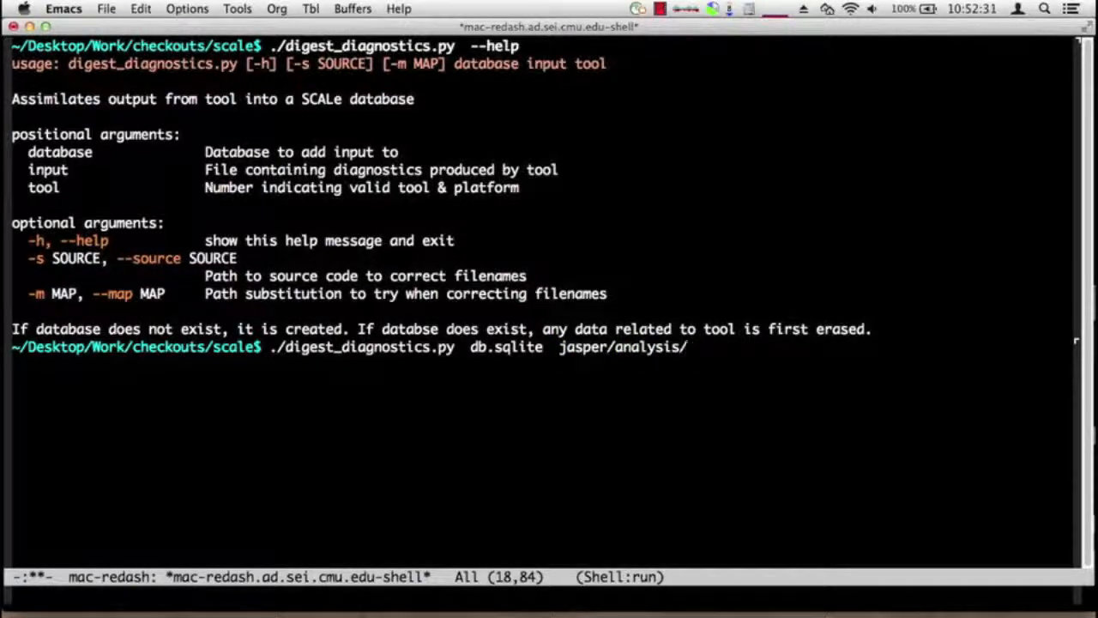
pyautogui.write('msvc_-_Fortify_Developer_Workbook.xml')
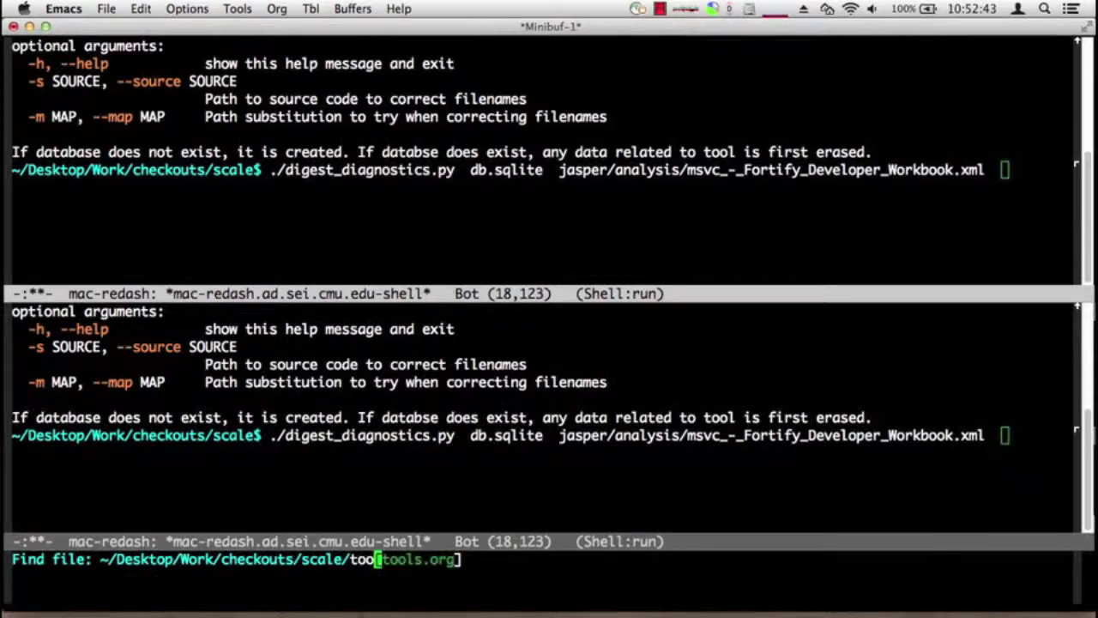
# Step: Look up Fortify in tools.org and run the workbook digest with tool number 23
pyautogui.press('Return')
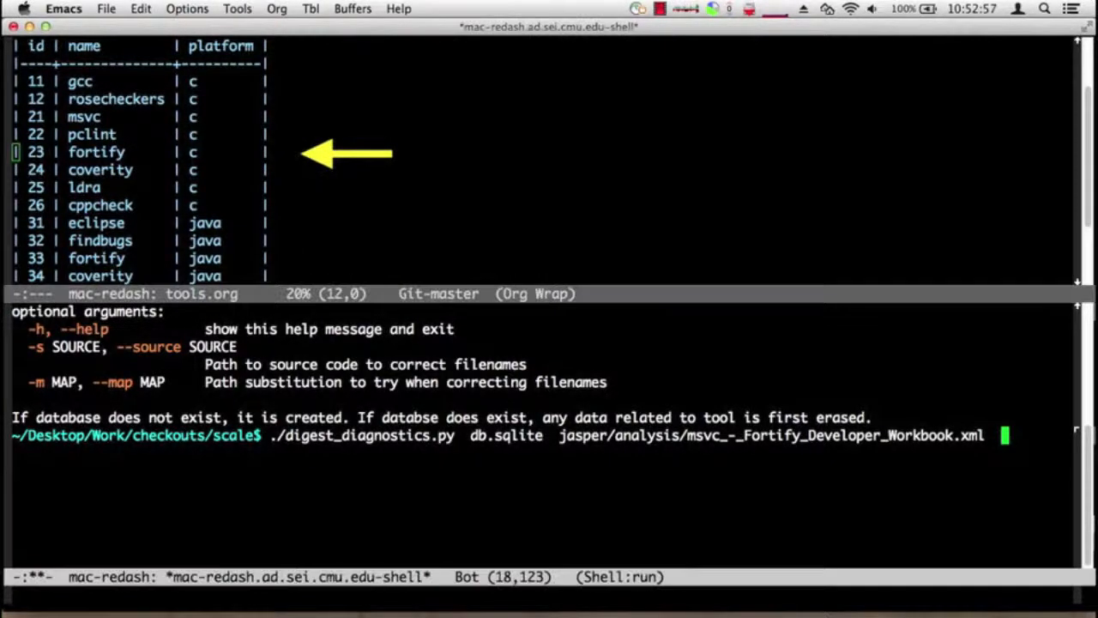
pyautogui.write('23')
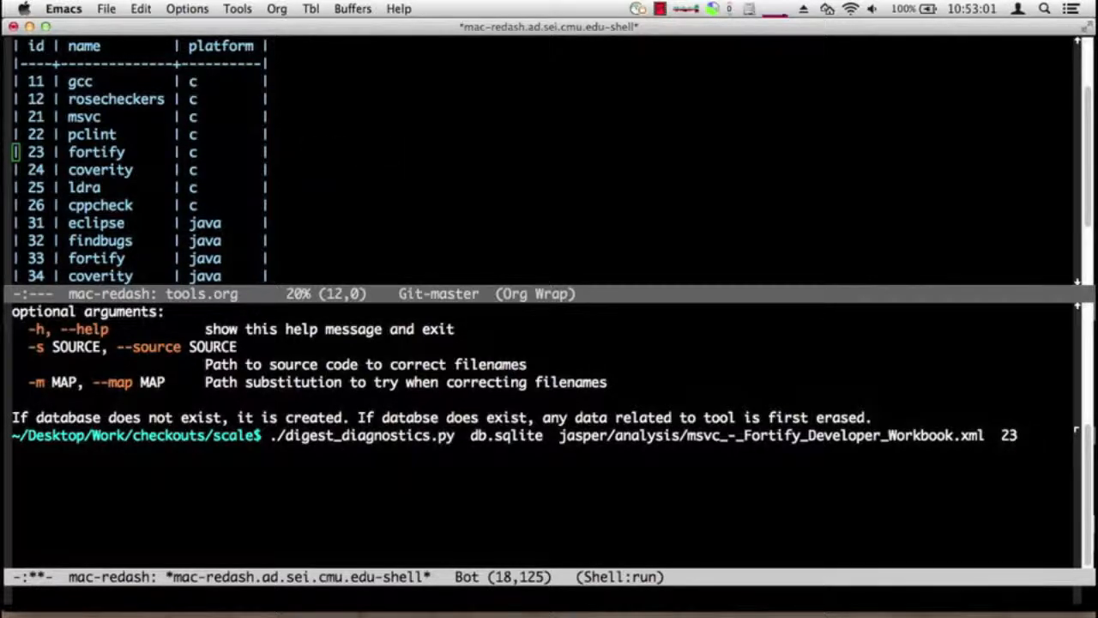
pyautogui.press('Return')
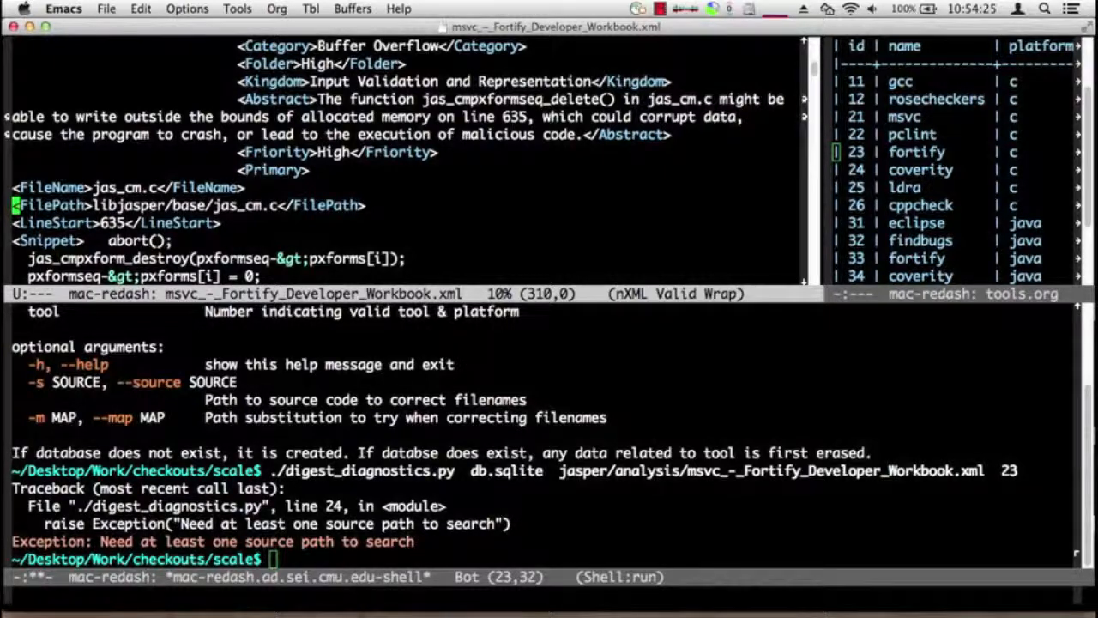
# Step: Examine FilePath entries in the Fortify workbook XML and recall the failed digest command
pyautogui.click(168, 206)
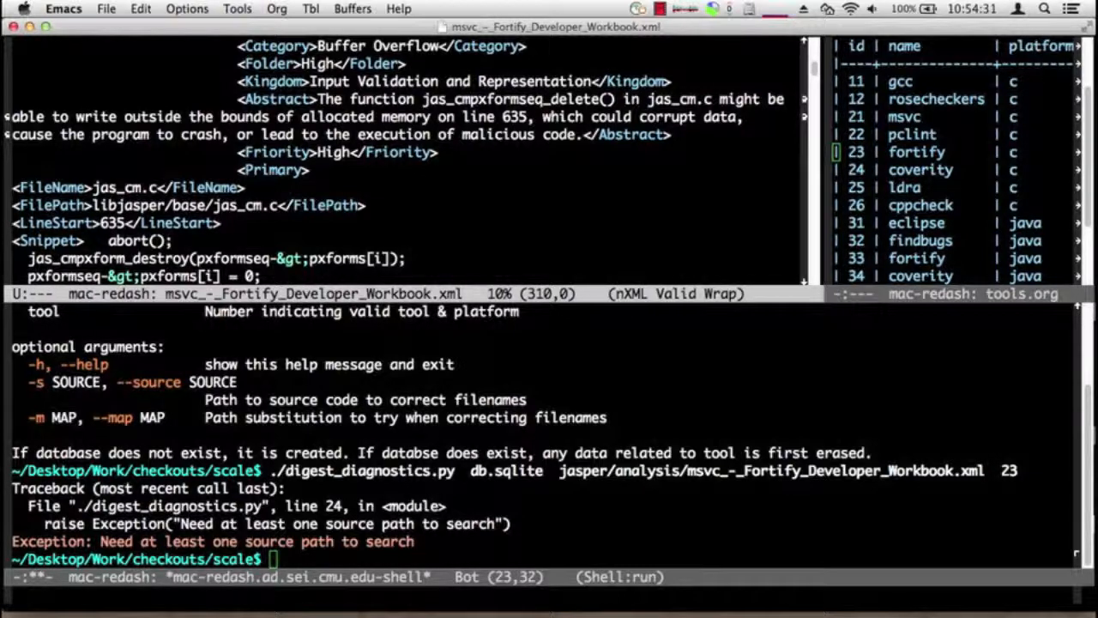
pyautogui.press('Up')
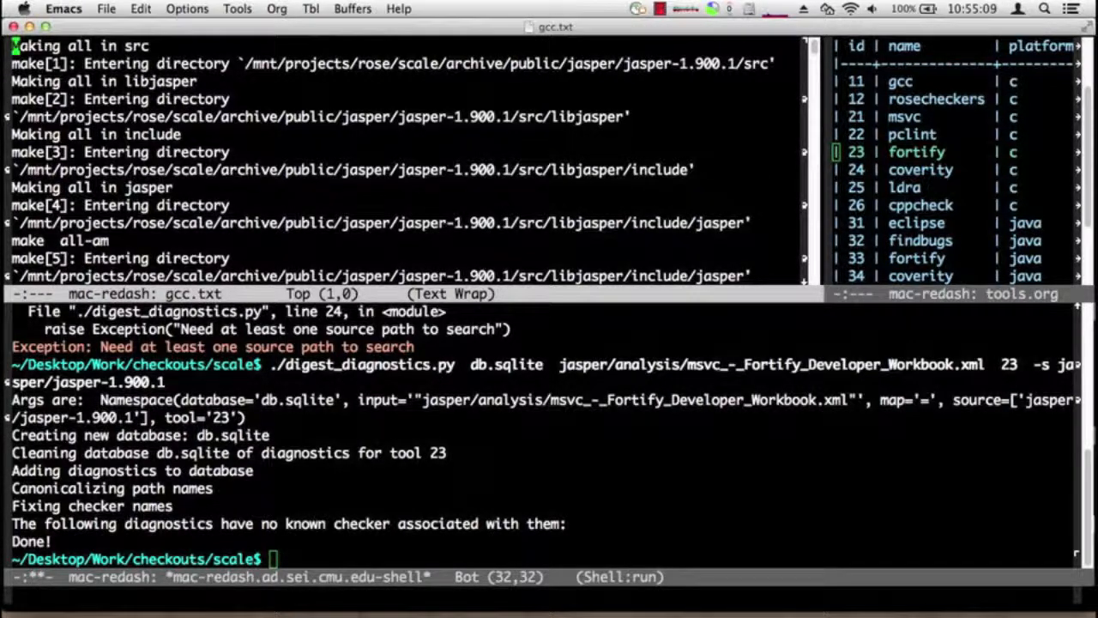
# Step: Digest gcc.txt into db.sqlite as tool 11 with source path jasper/jasper-1.900.1
pyautogui.write('w')
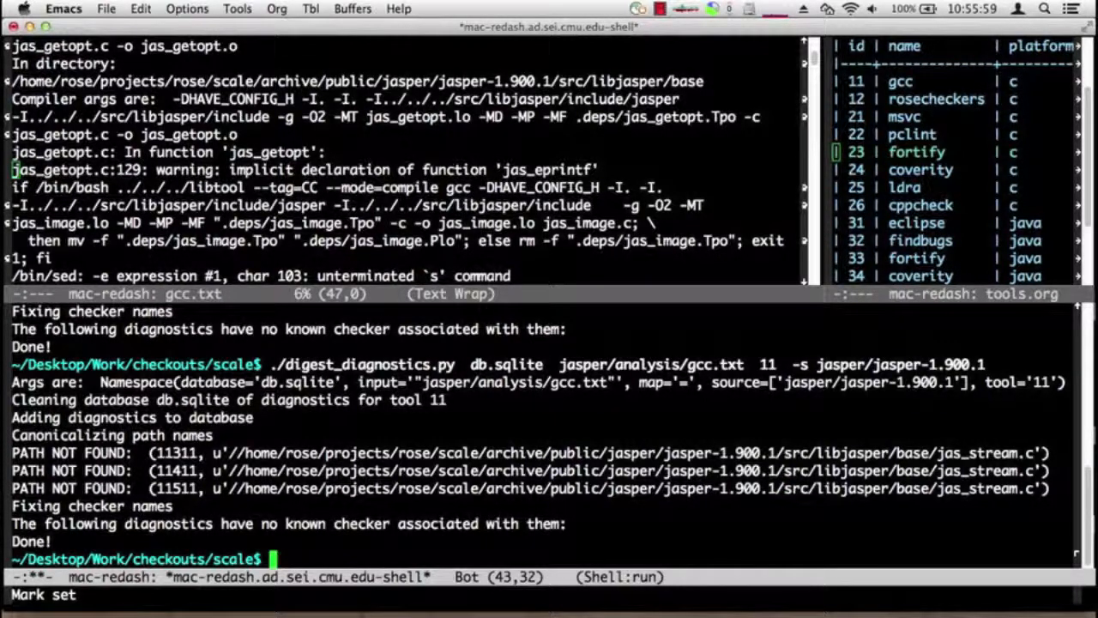
pyautogui.press('Up')
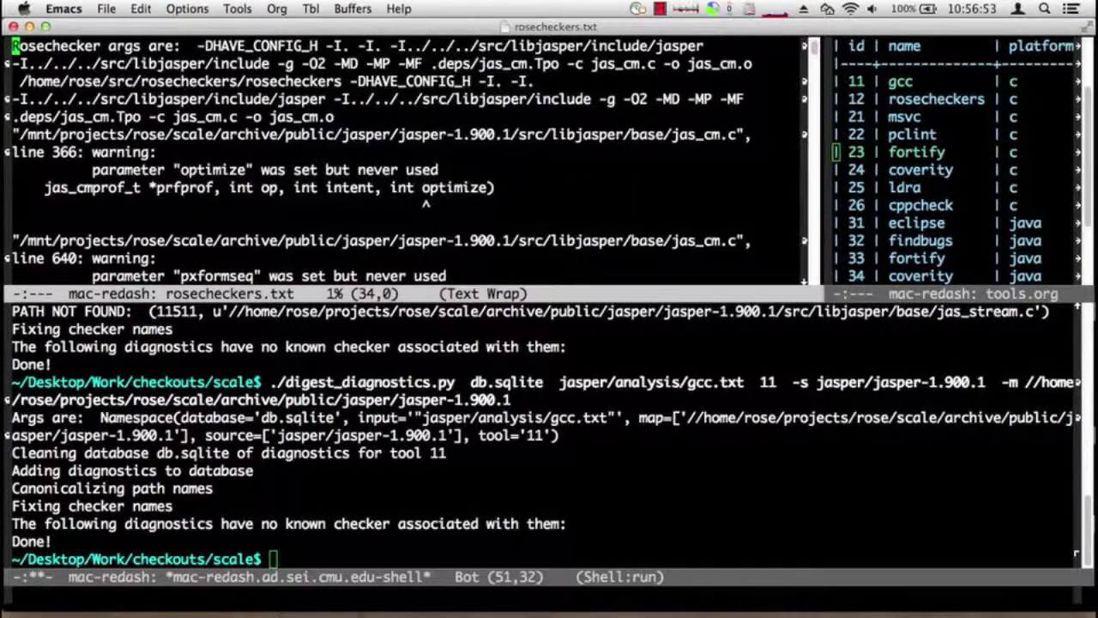
# Step: Scroll through rosecheckers.txt and mark the line number of one diagnostic
pyautogui.scroll(-3)
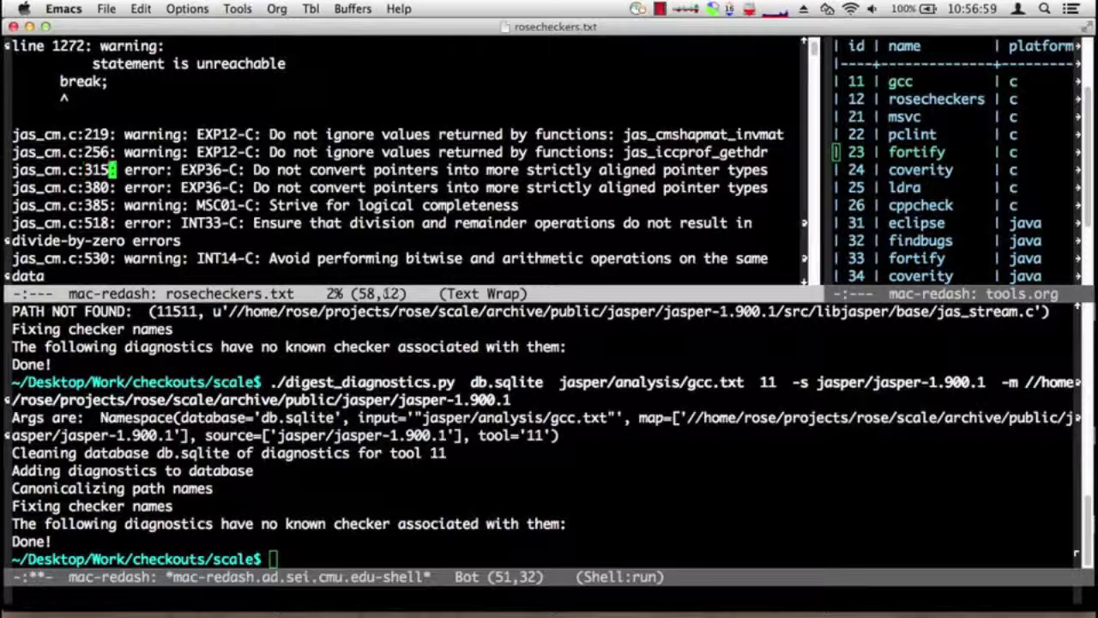
pyautogui.doubleClick(210, 170)
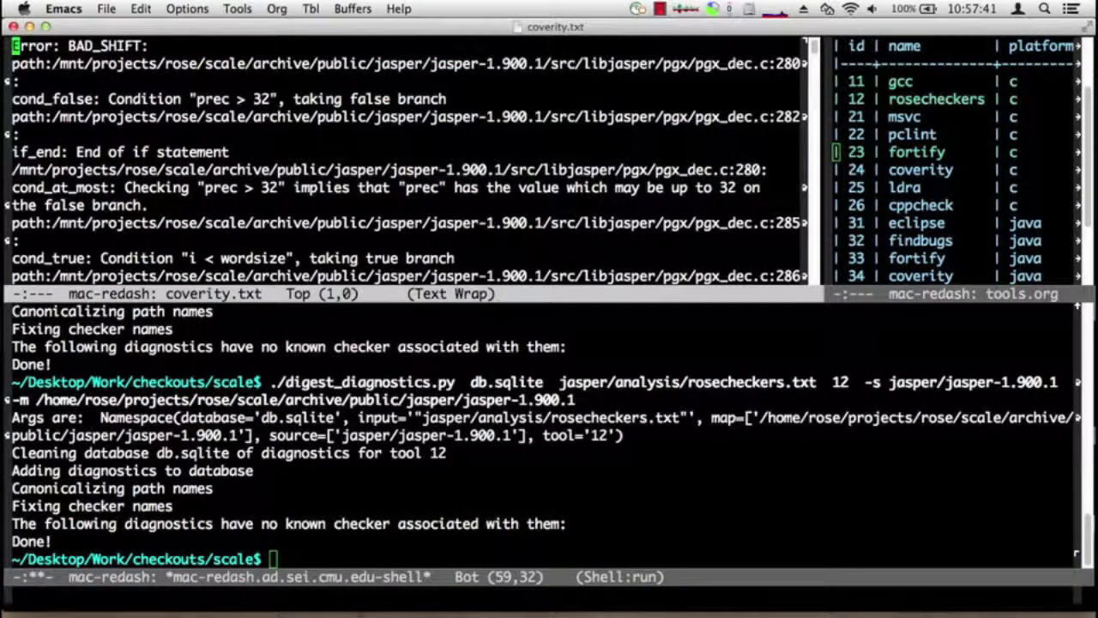
# Step: Recall the rosecheckers digest command and position the cursor to edit it for coverity.txt
pyautogui.press('Down')
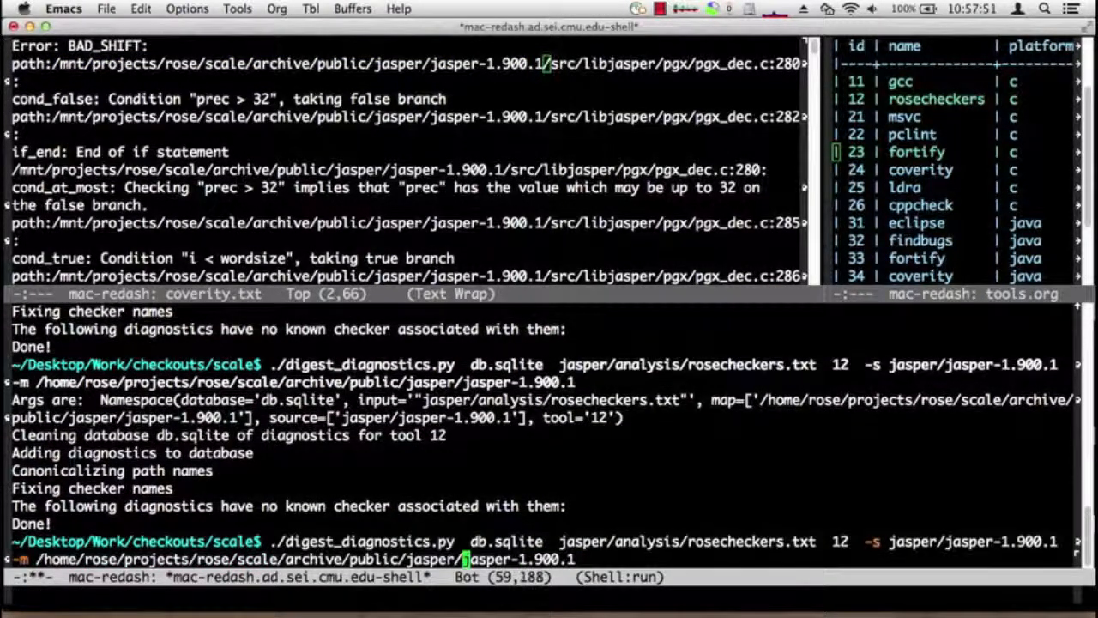
pyautogui.press('ctrl+space')
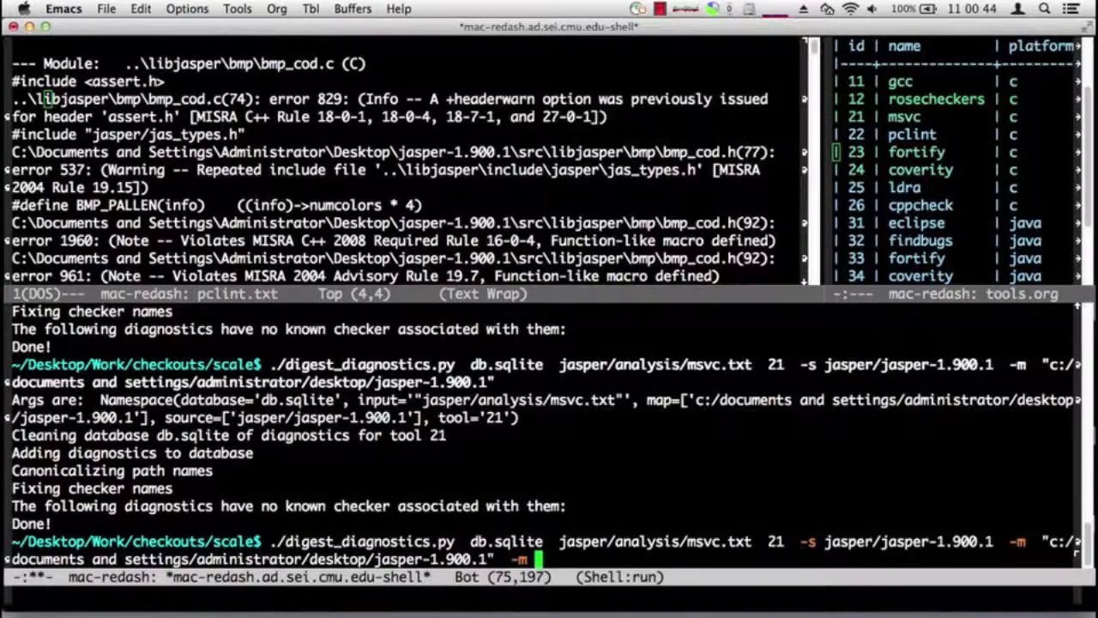
# Step: Change the recalled msvc.txt tool-21 command to digest pclint.txt as tool 22
pyautogui.write('..')
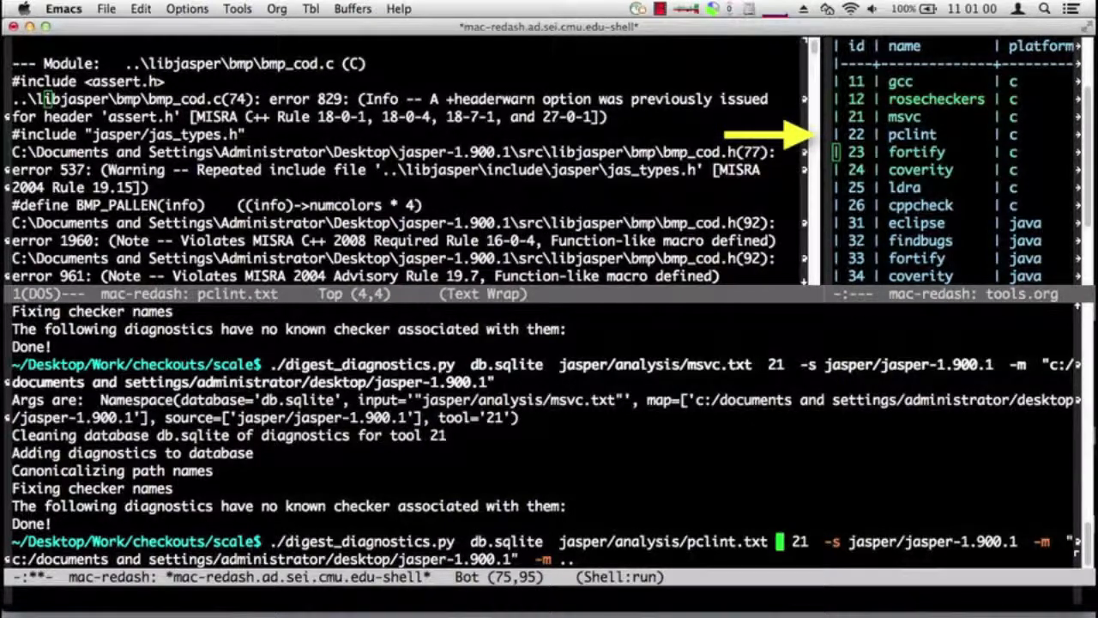
pyautogui.write('2')
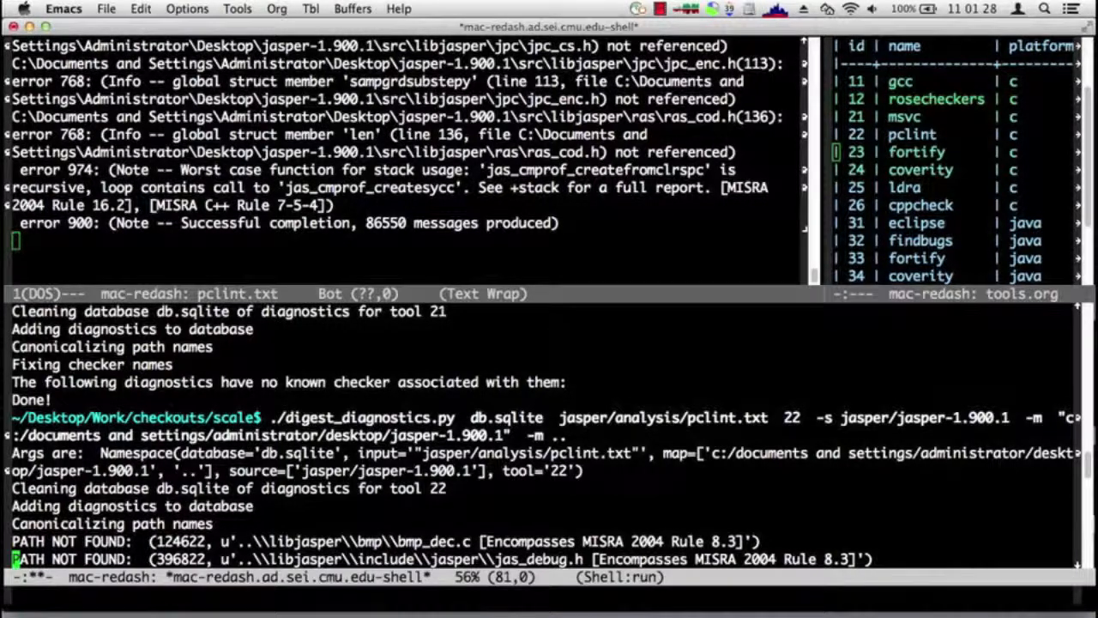
# Step: Scroll through the tool-22 PC-lint digest output and jump to the end where it prints Done!
pyautogui.scroll(-3)
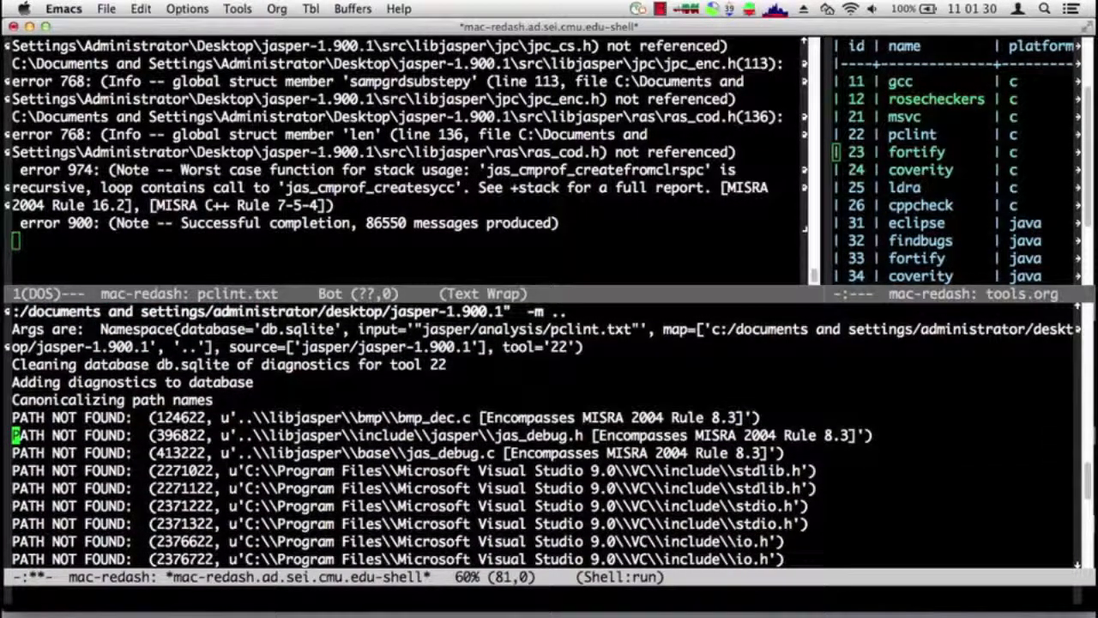
pyautogui.scroll(-3)
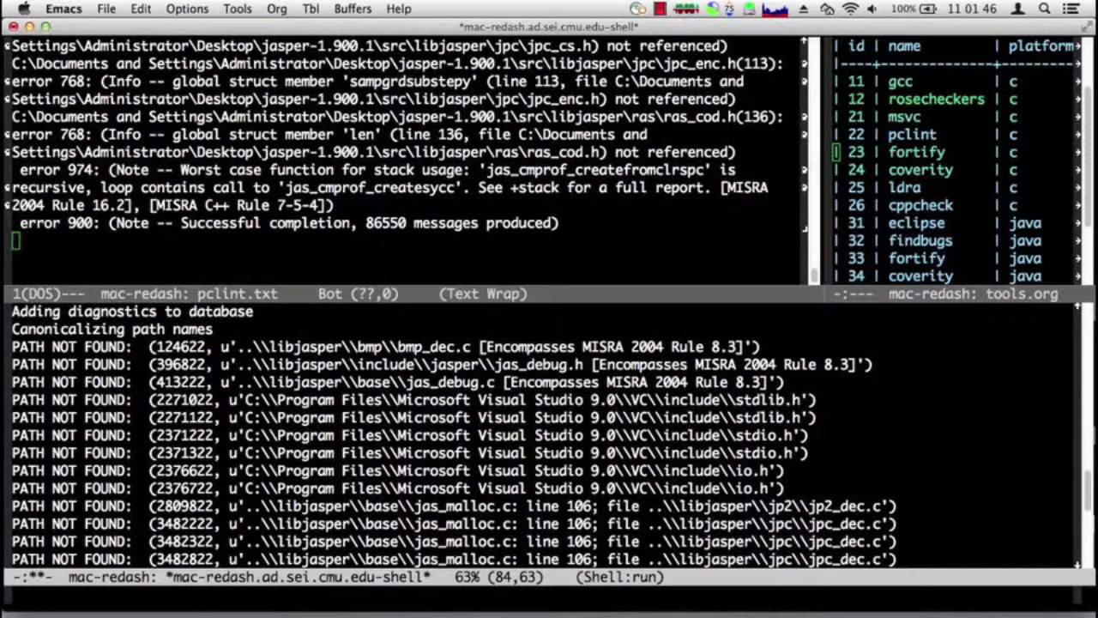
pyautogui.scroll(-3)
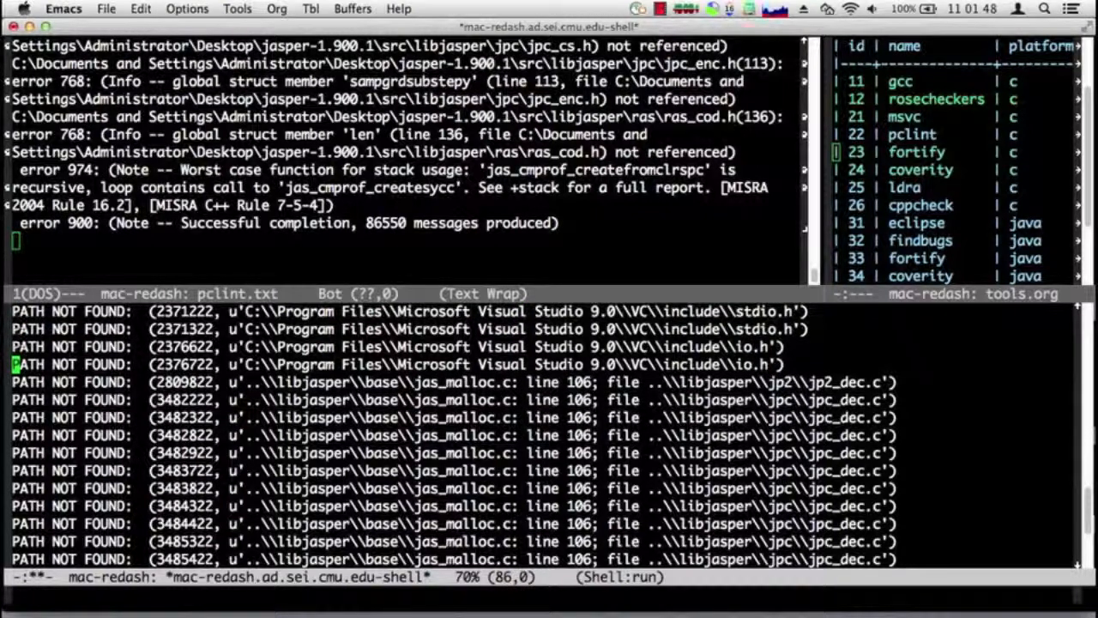
pyautogui.press('Down')
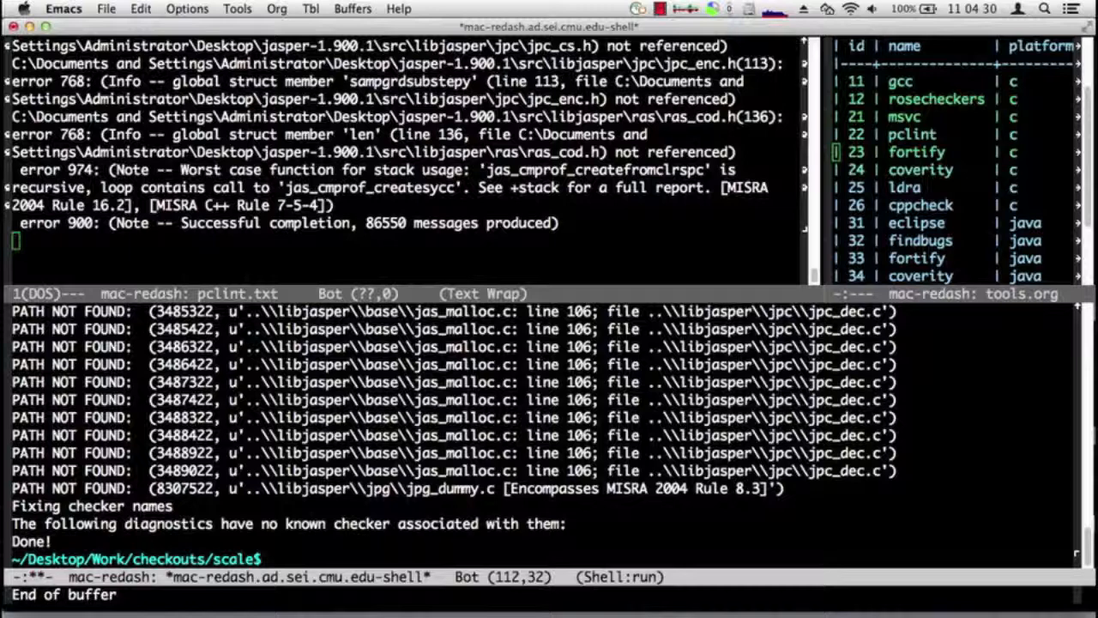
# Step: Run ls -l db.sqlite in the shell, revealing the 21273600-byte database file
pyautogui.write('ls -l')
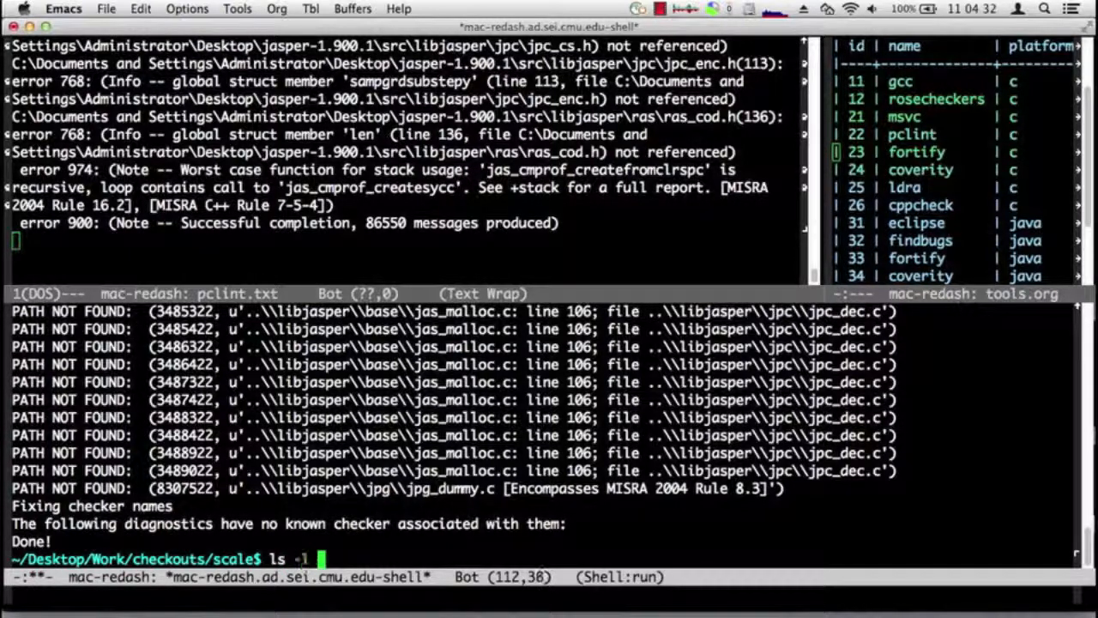
pyautogui.write('db.sqlite')
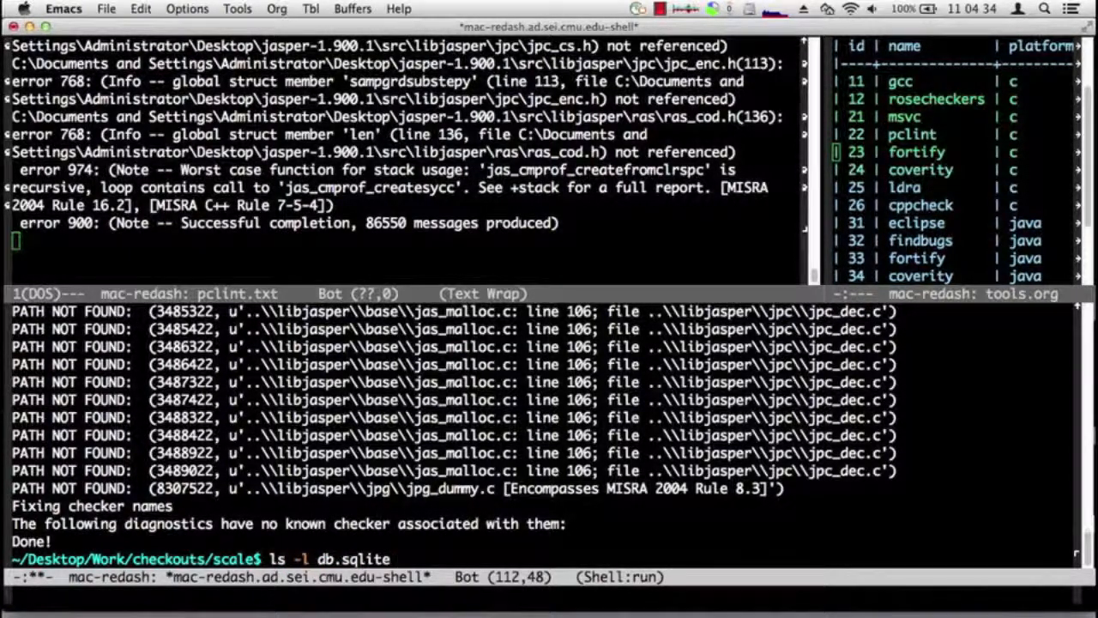
pyautogui.press('Return')
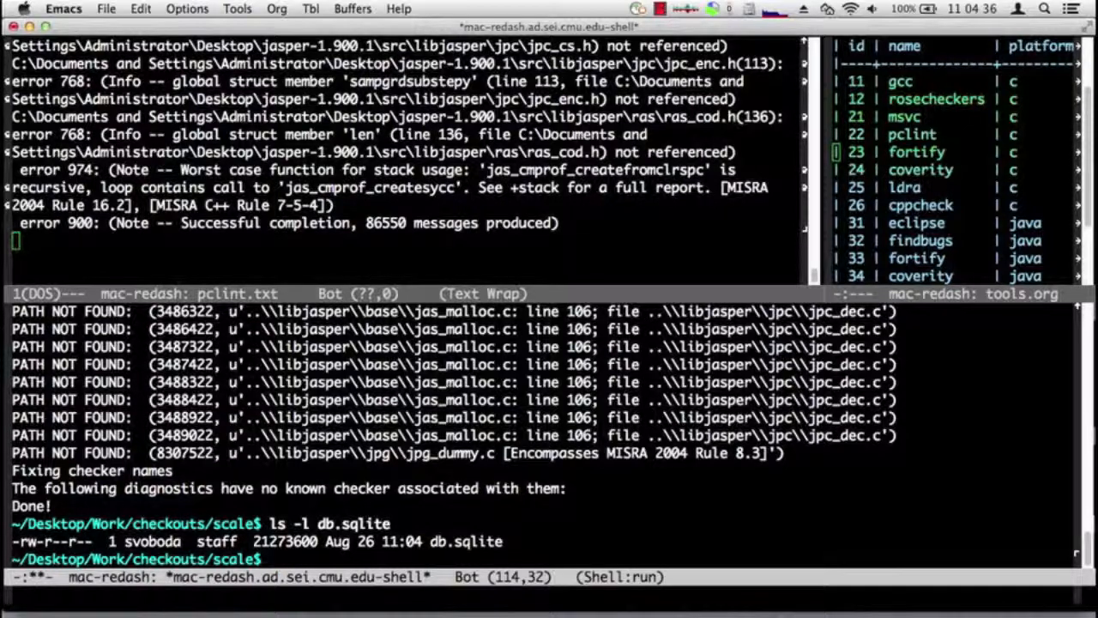